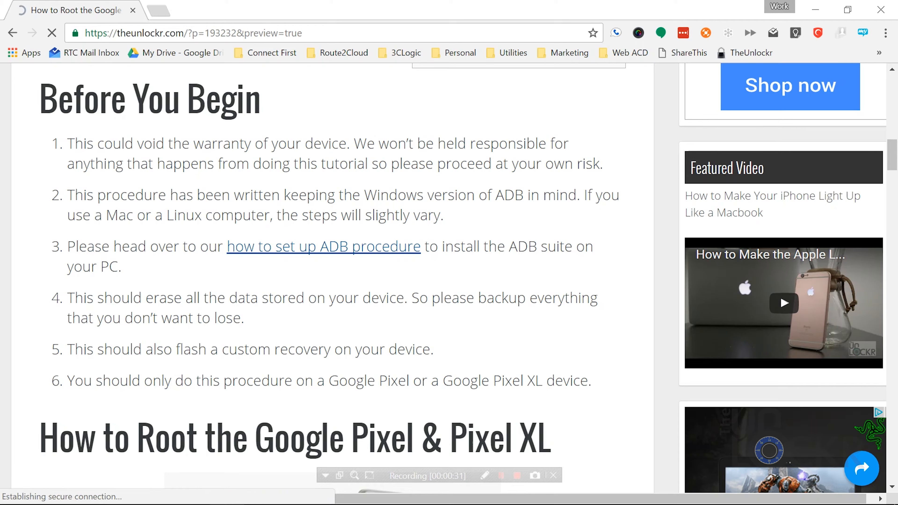
# Step: Review the ADB setup guide, scrolling down through its download links
pyautogui.click(323, 247)
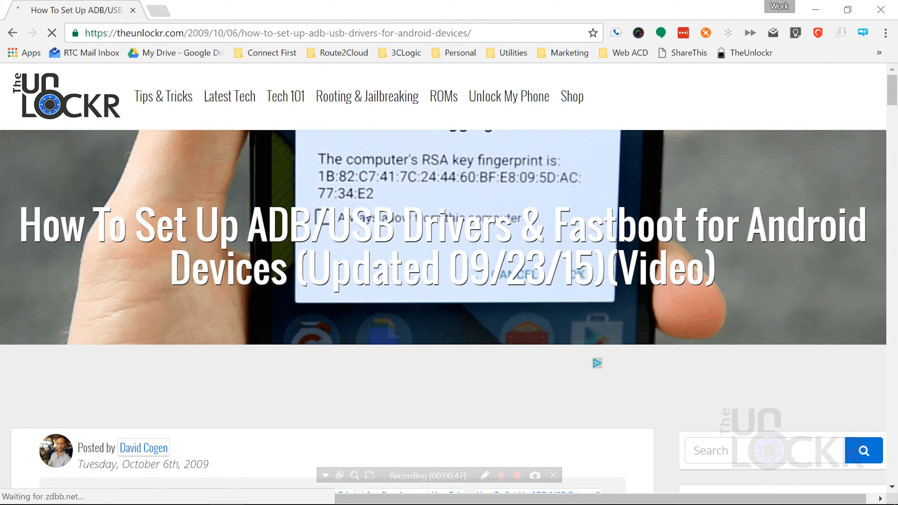
pyautogui.scroll(-3)
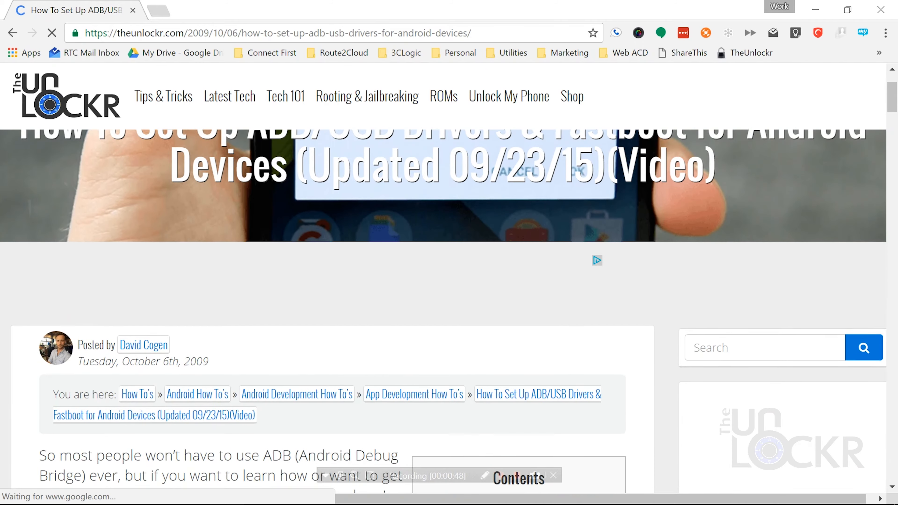
pyautogui.scroll(-3)
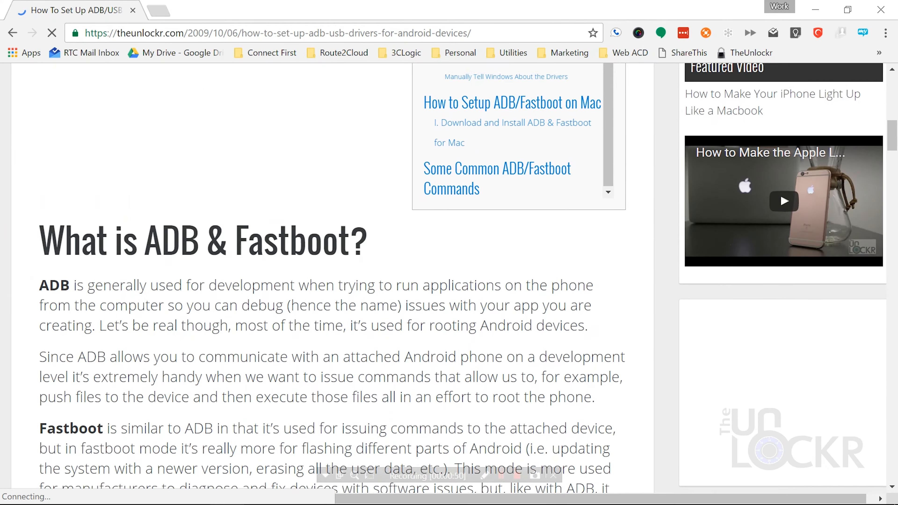
pyautogui.scroll(-3)
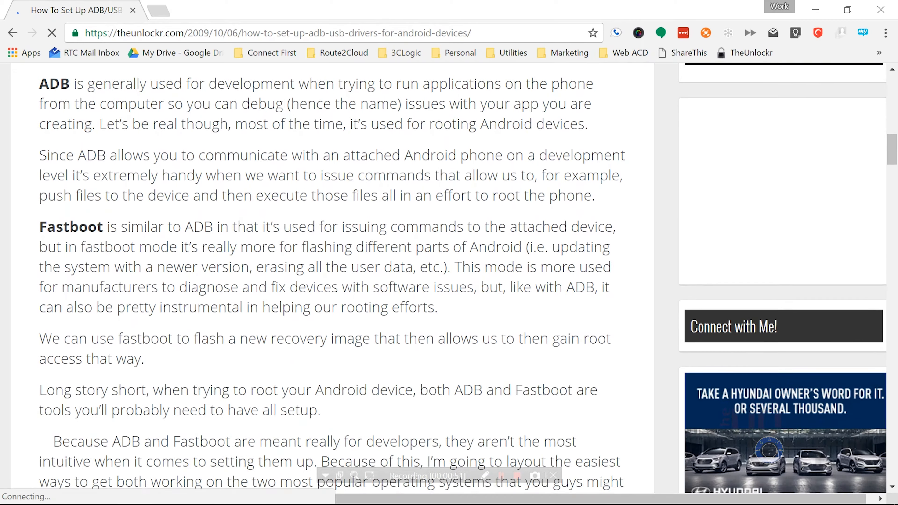
pyautogui.scroll(-3)
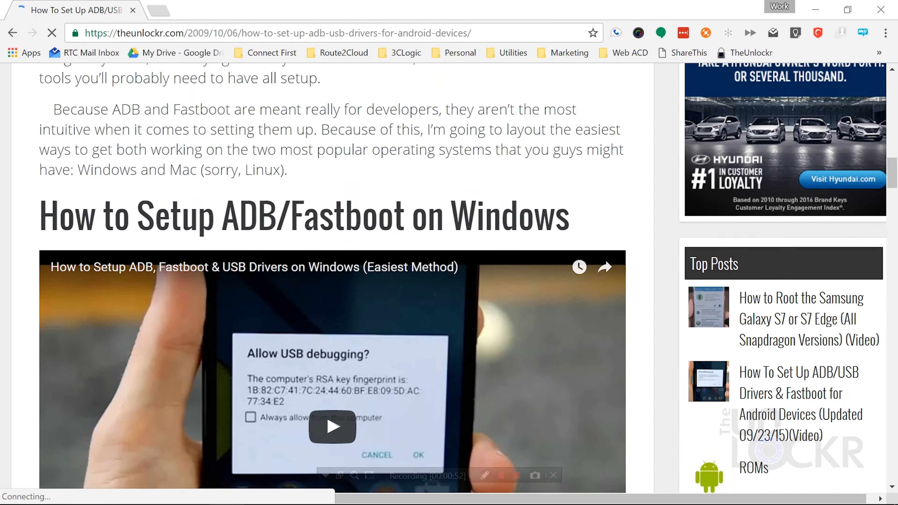
pyautogui.scroll(-3)
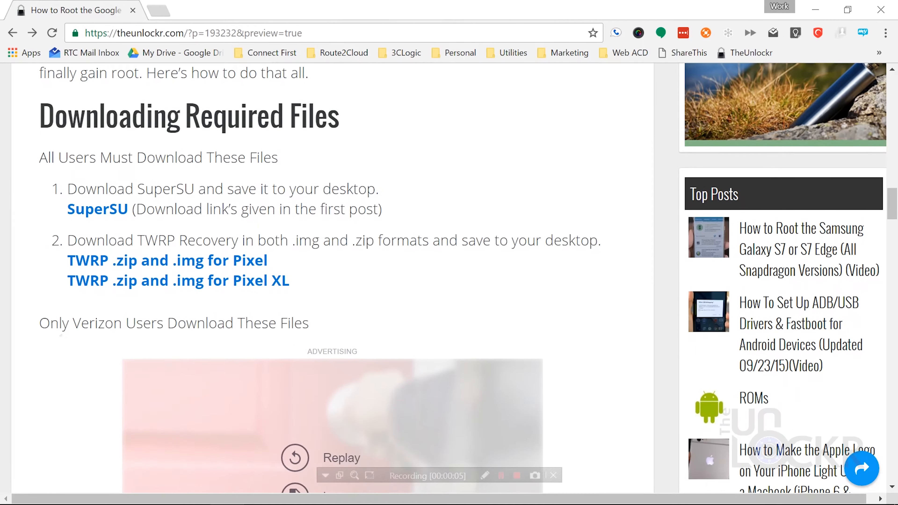
# Step: Download the SuperSU test release zip, then reach the Pixel XL TWRP and dePixel8 download pages
pyautogui.click(97, 209)
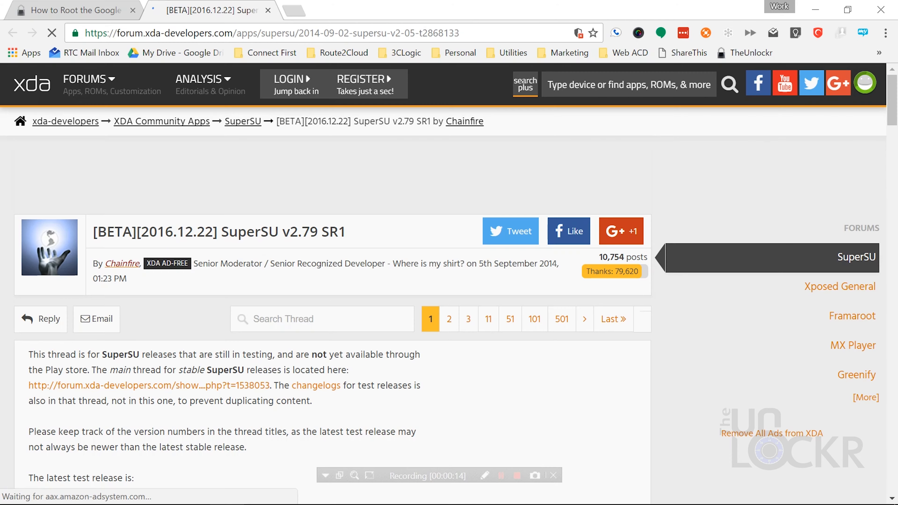
pyautogui.scroll(-3)
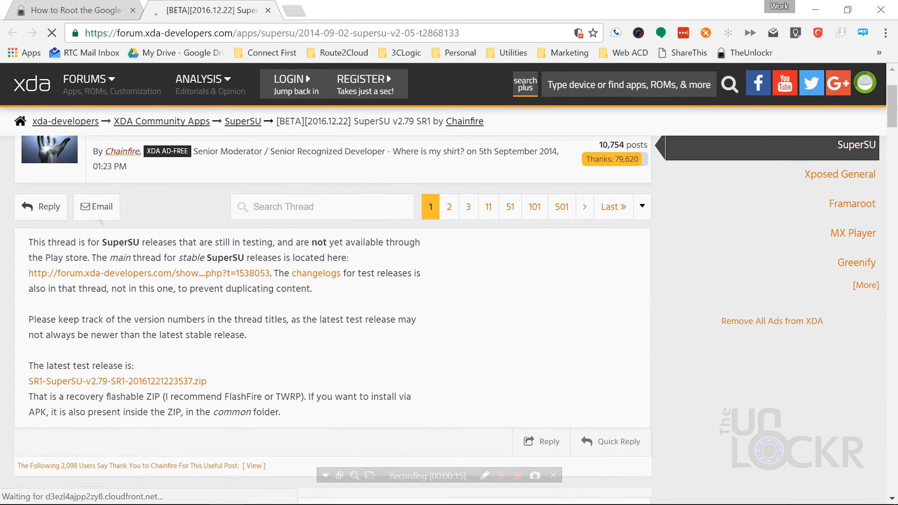
pyautogui.click(115, 381)
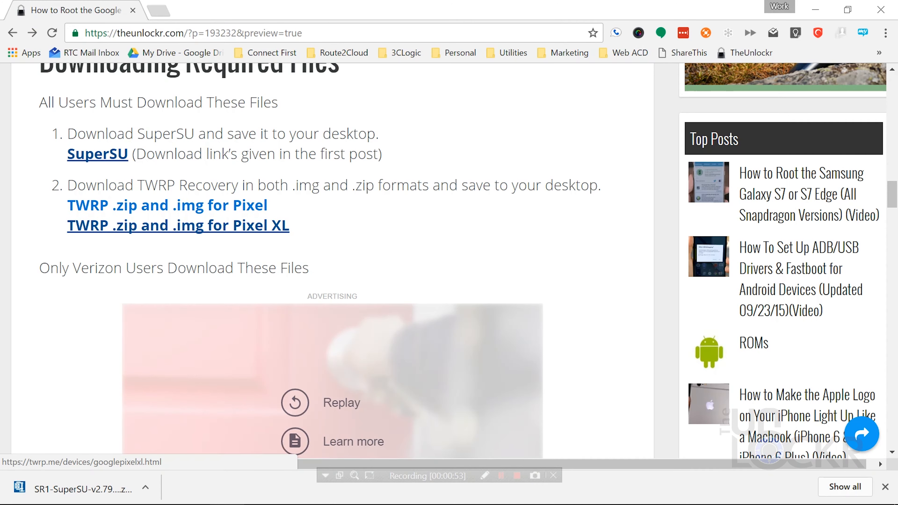
pyautogui.click(177, 225)
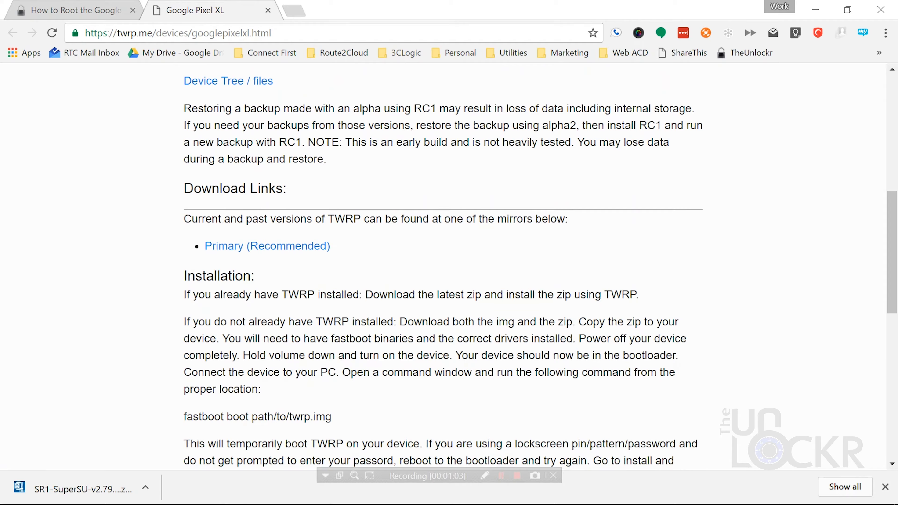
pyautogui.click(267, 245)
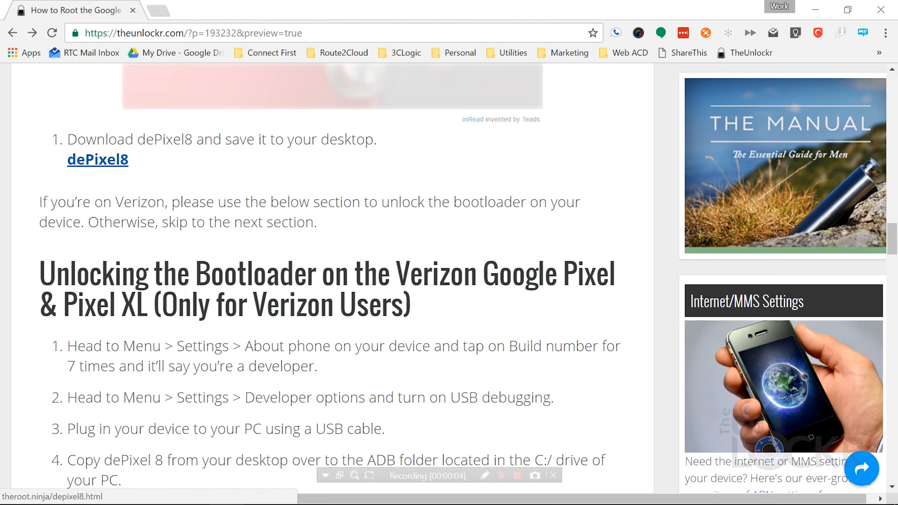
pyautogui.click(97, 159)
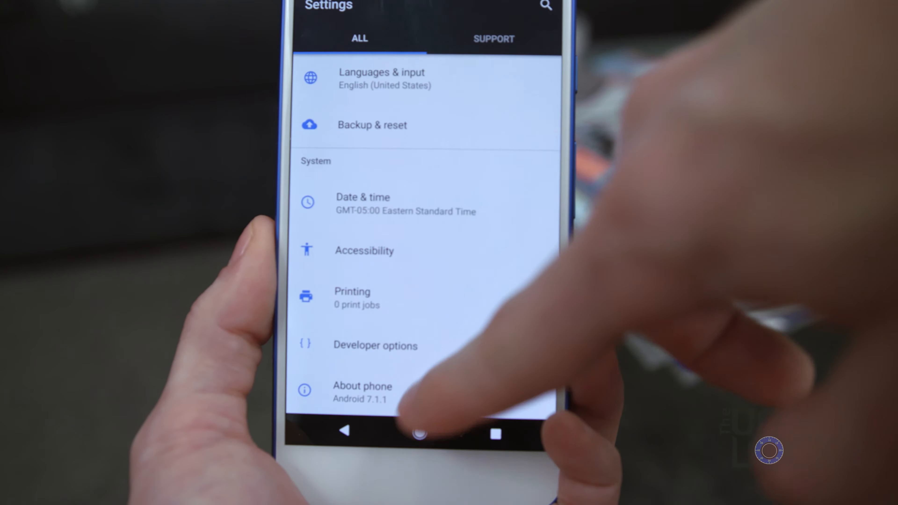
# Step: Check About phone's Build number and see the 'already a developer' message
pyautogui.click(362, 392)
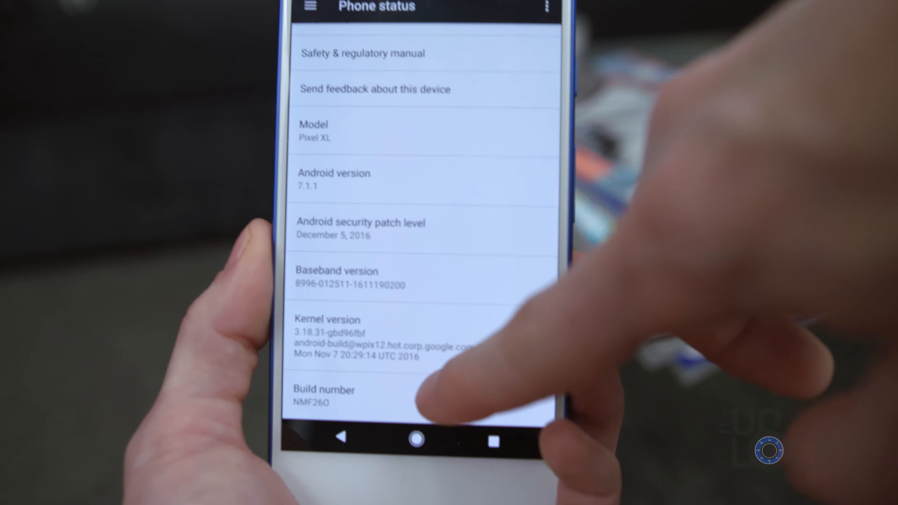
pyautogui.click(324, 395)
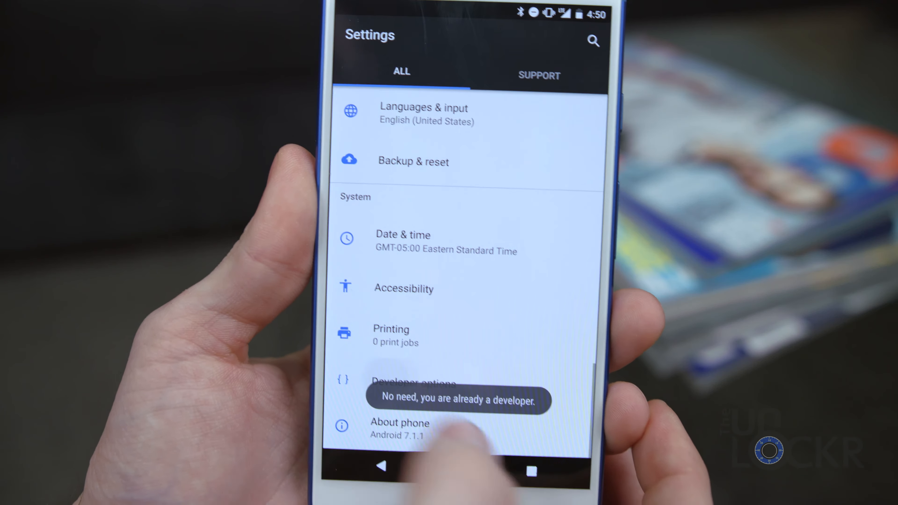
pyautogui.click(407, 383)
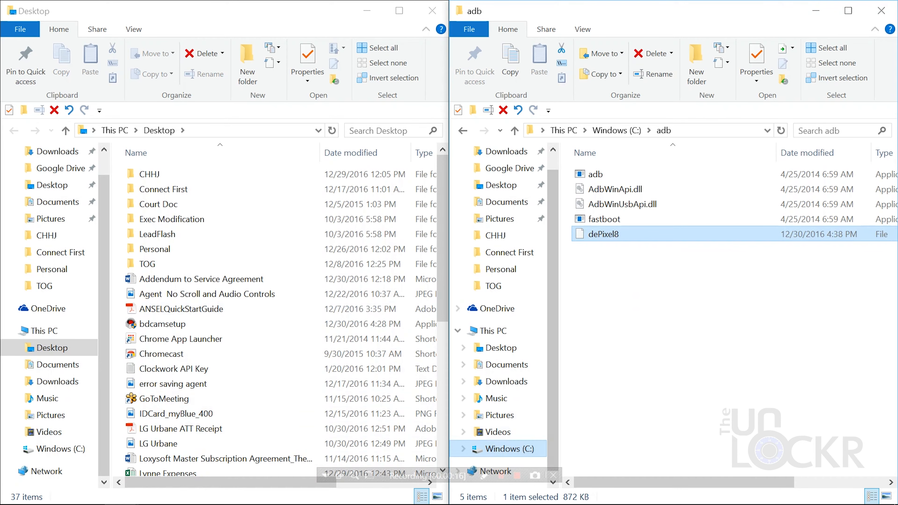
# Step: Open a command window in the maximized C:\adb folder and begin a fastboot command
pyautogui.click(847, 10)
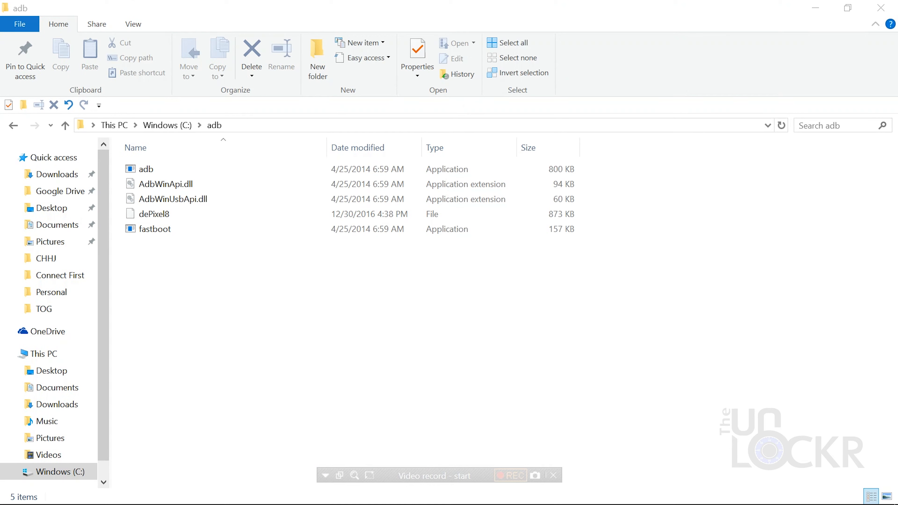
pyautogui.click(509, 475)
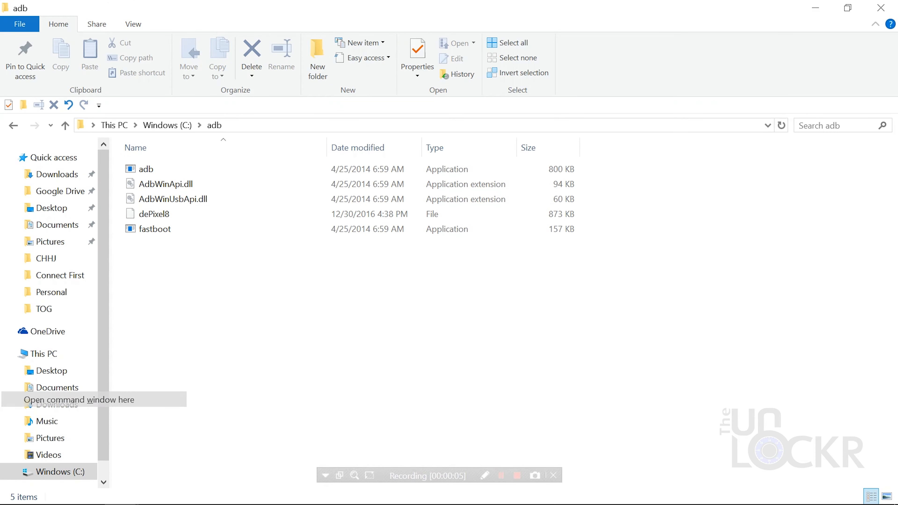
pyautogui.click(79, 399)
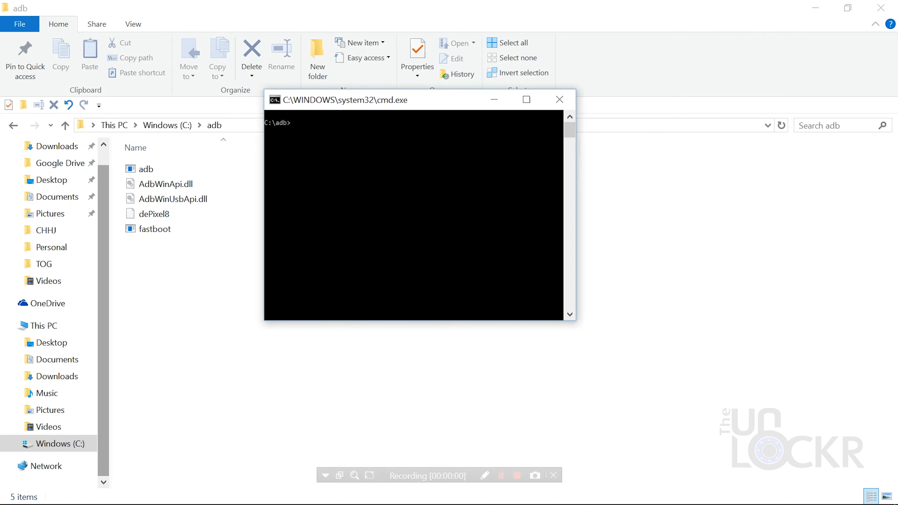
pyautogui.write('fastbo')
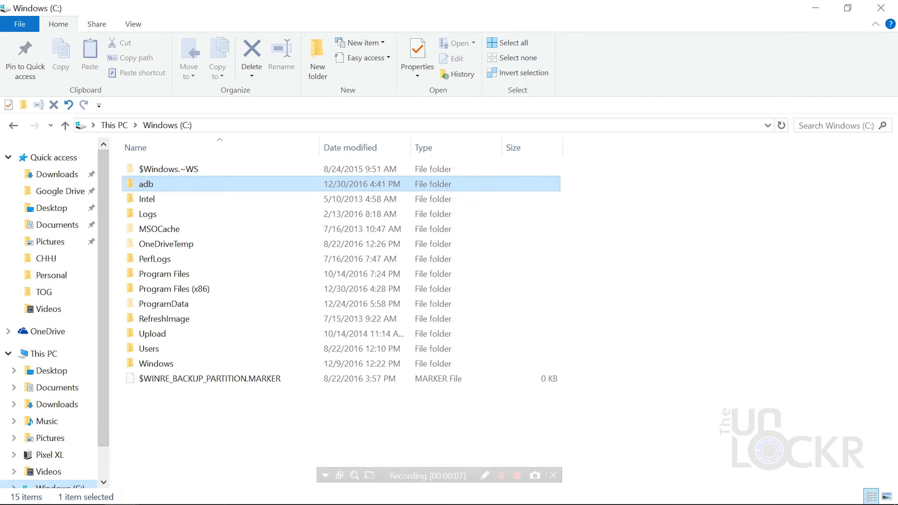
# Step: Run 'adb devices' from a command window in the adb folder to confirm the Pixel is authorized
pyautogui.doubleClick(145, 184)
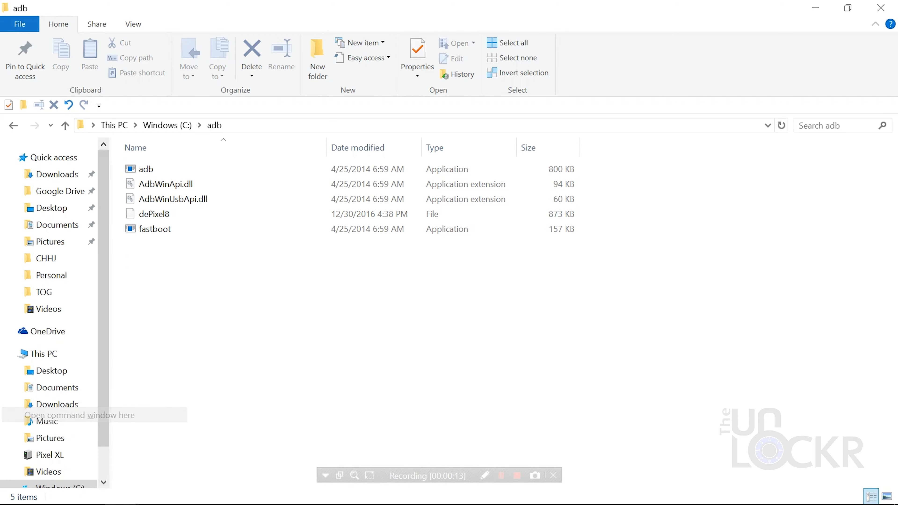
pyautogui.click(80, 415)
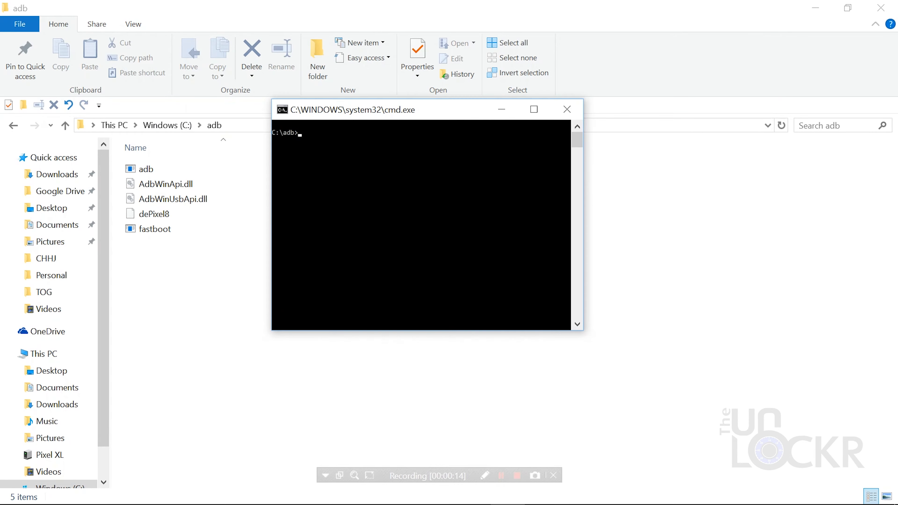
pyautogui.write('adb devices')
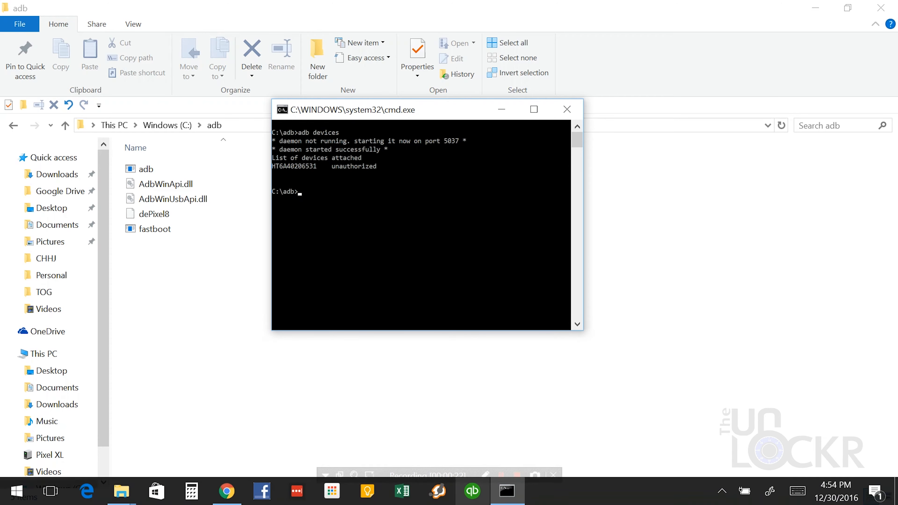
# Step: Run 'adb reboot bootloader', then start entering 'fastboot oem unlock'
pyautogui.write('adb reboot bo')
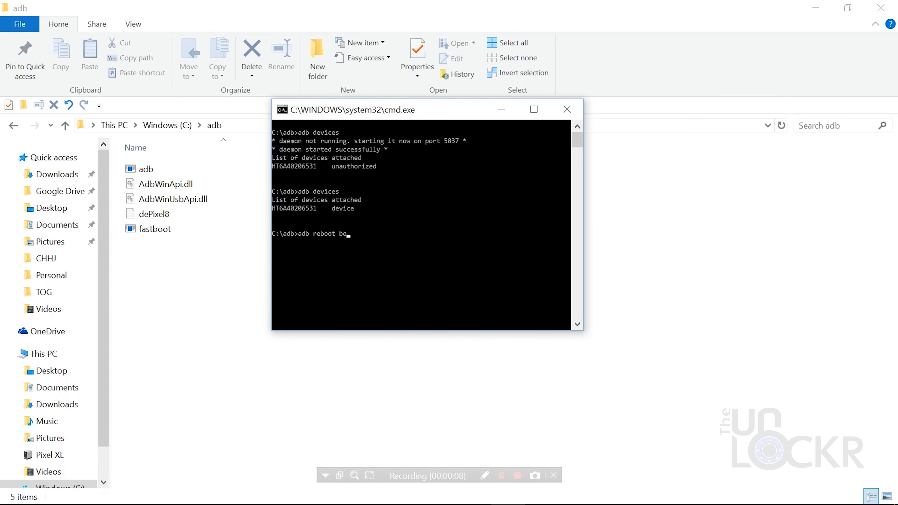
pyautogui.write('otloader')
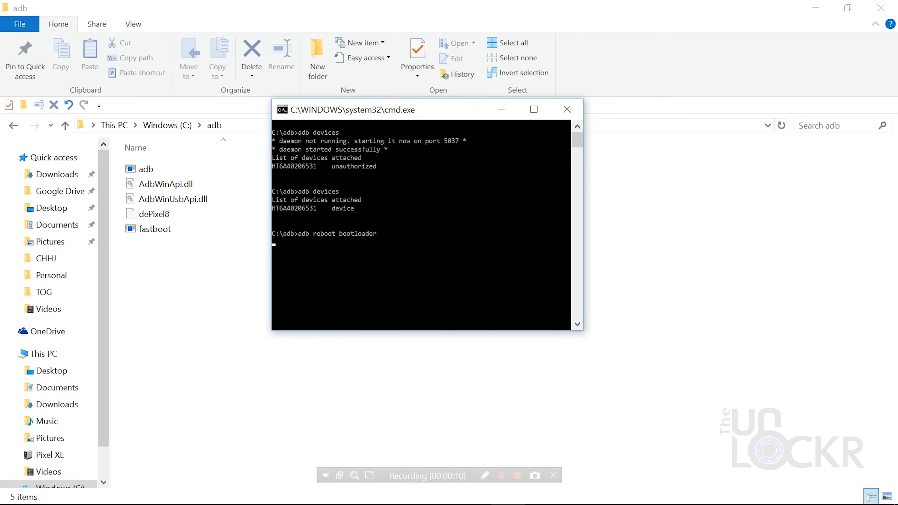
pyautogui.write('fastboot oem u')
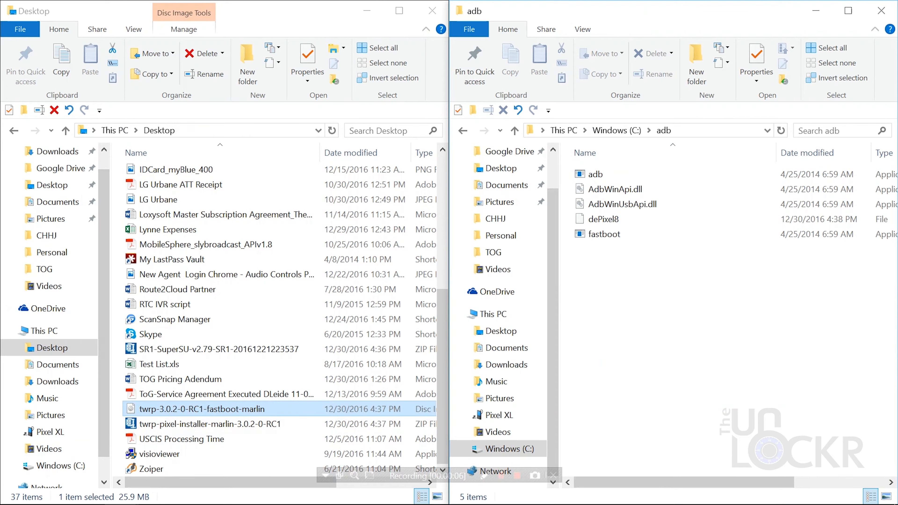
# Step: Drag twrp-3.0.2-0-RC1-fastboot-marlin from the Desktop into the adb folder
pyautogui.moveTo(202, 408); pyautogui.dragTo(668, 281)
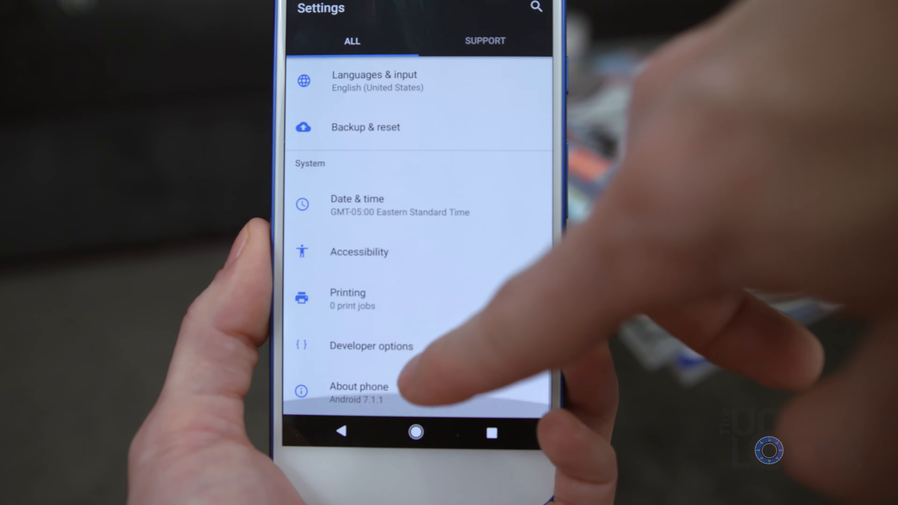
# Step: Unlock Developer options via Build number and switch on USB debugging with OEM unlocking allowed
pyautogui.click(358, 393)
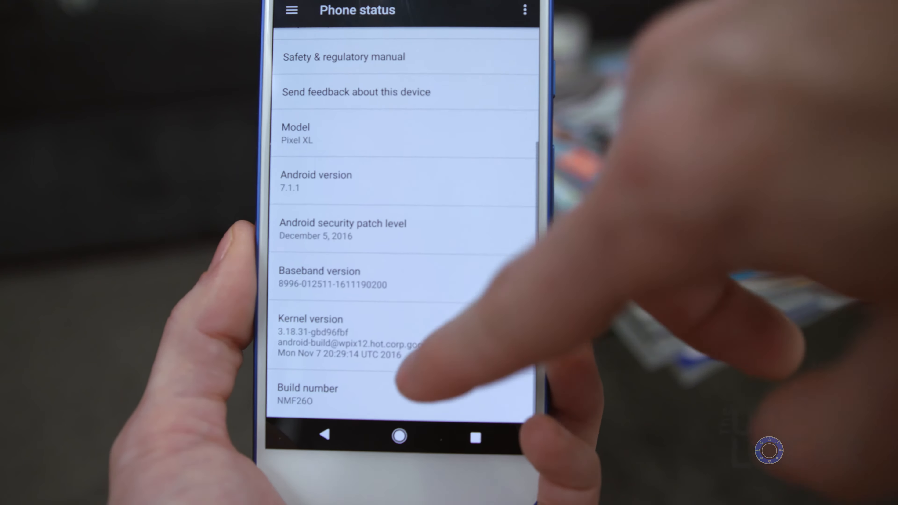
pyautogui.click(308, 394)
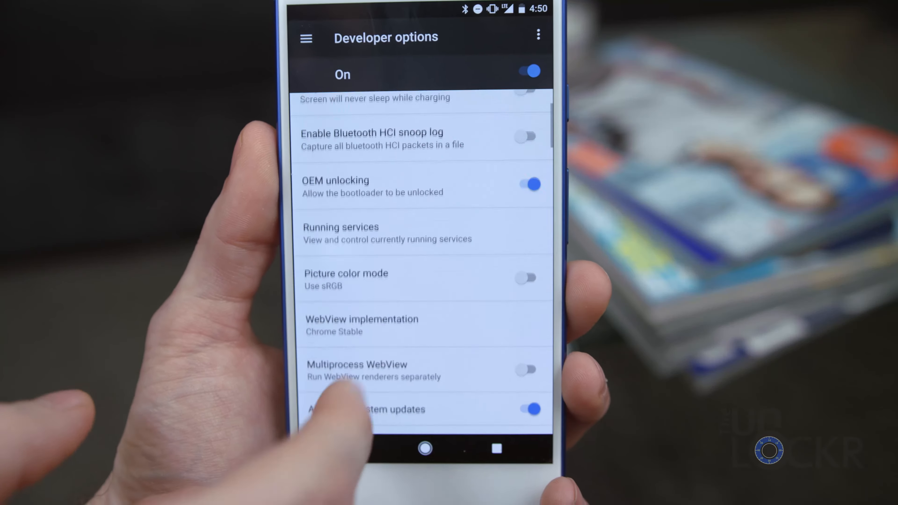
pyautogui.scroll(-3)
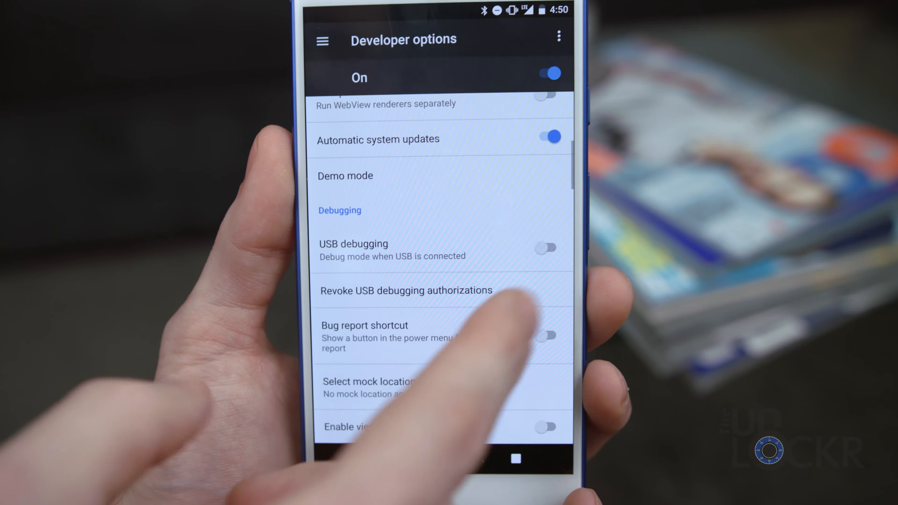
pyautogui.click(544, 248)
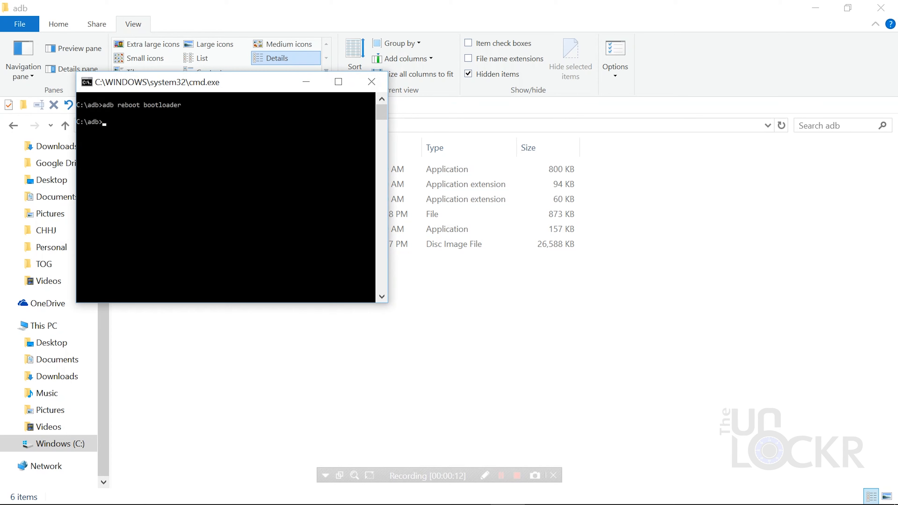
# Step: Run 'fastboot boot' with the TWRP image name to boot the Pixel into recovery
pyautogui.write('fastboot')
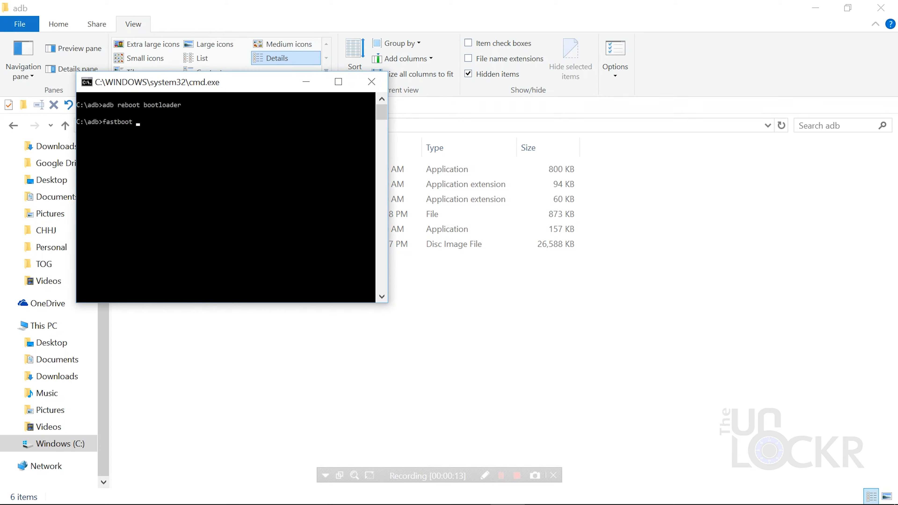
pyautogui.write('boot')
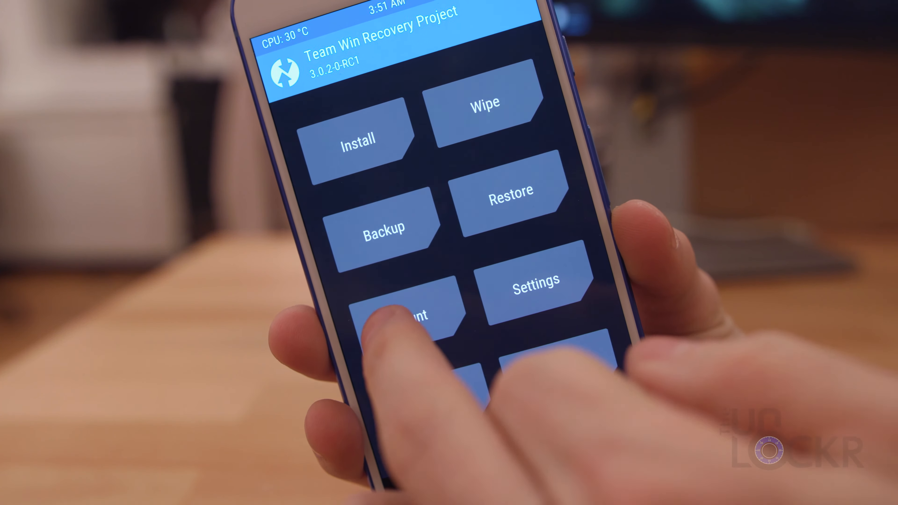
# Step: Mount USB OTG alongside Data, then return to the TWRP main menu
pyautogui.click(407, 312)
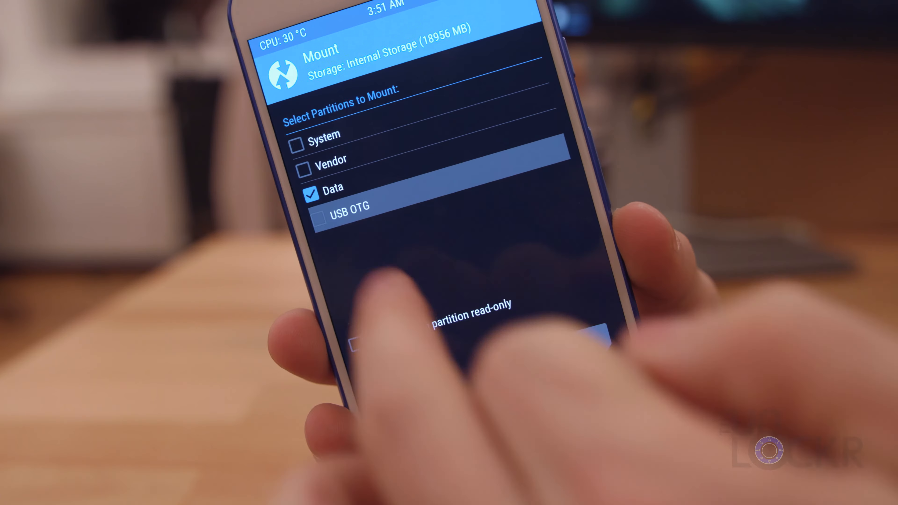
pyautogui.click(319, 216)
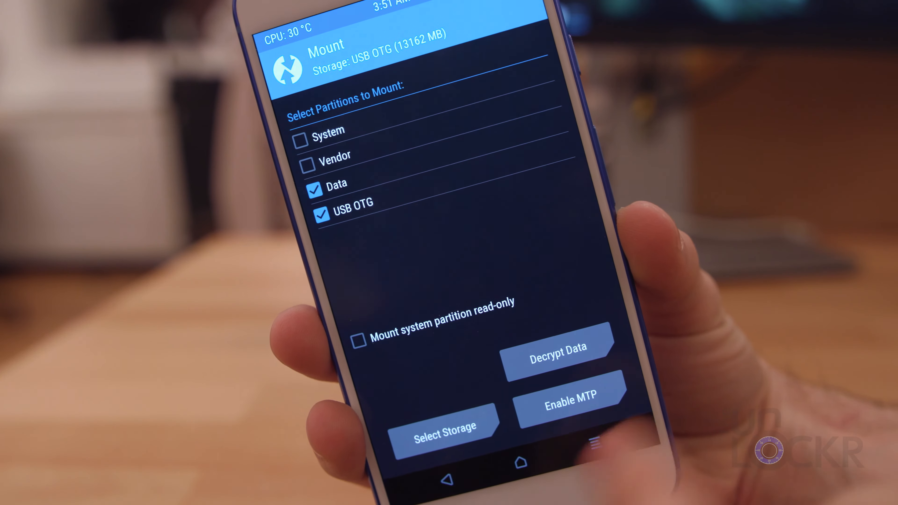
pyautogui.click(446, 478)
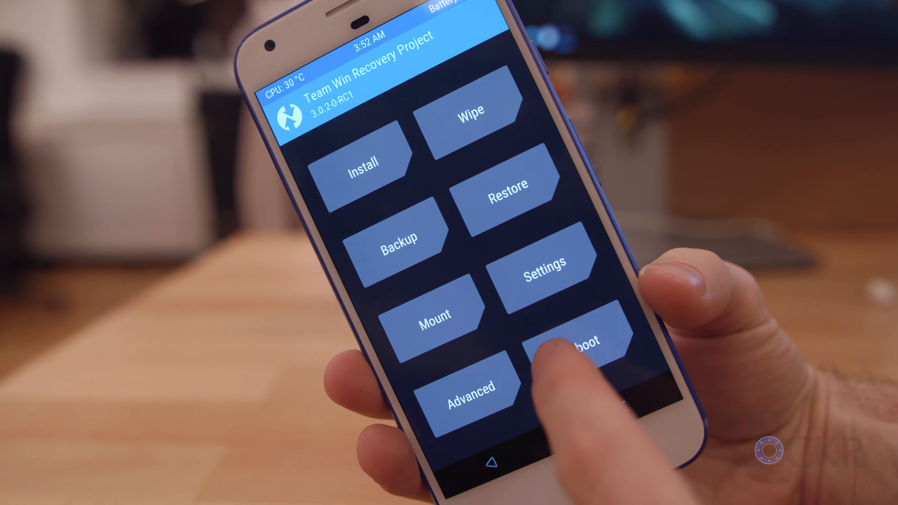
# Step: Reboot back into recovery and mount the USB OTG drive again
pyautogui.click(579, 341)
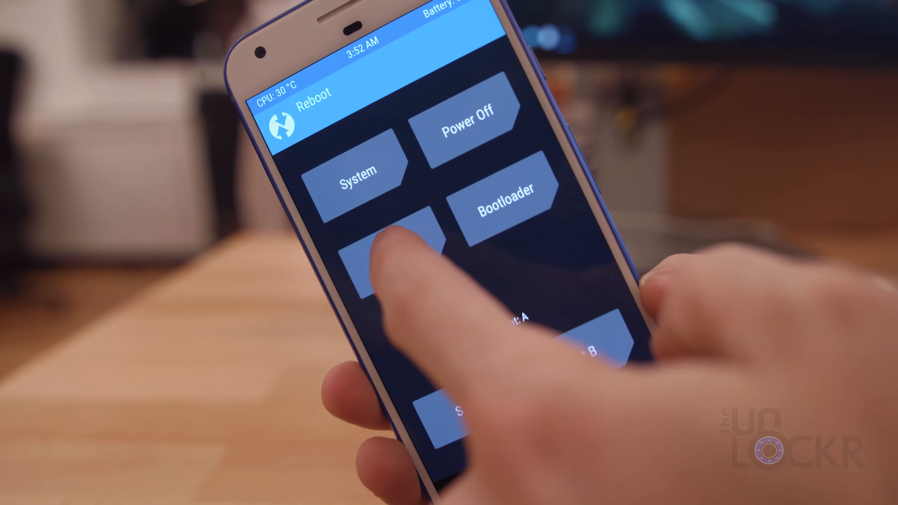
pyautogui.click(390, 264)
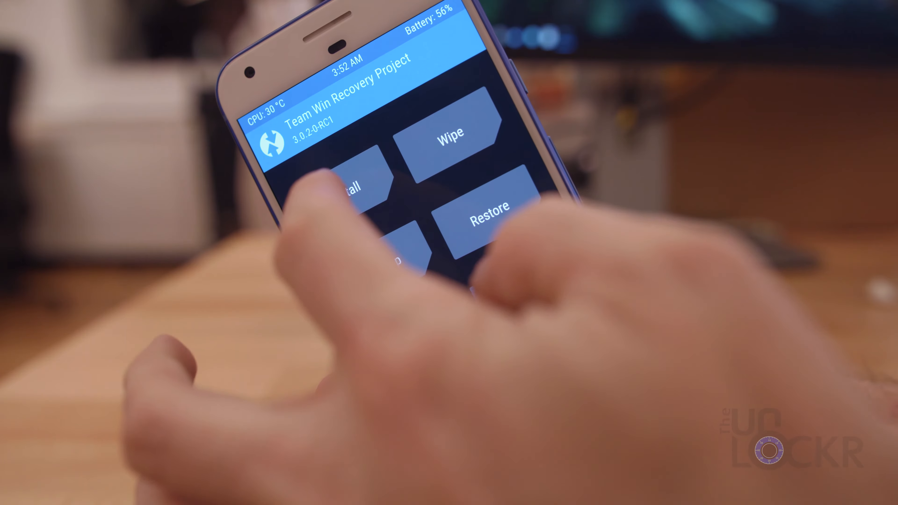
pyautogui.click(355, 183)
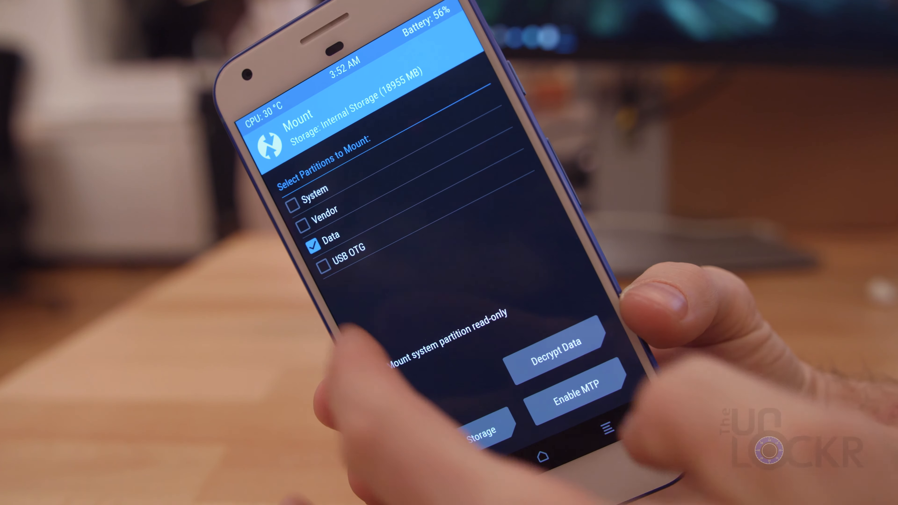
pyautogui.click(324, 265)
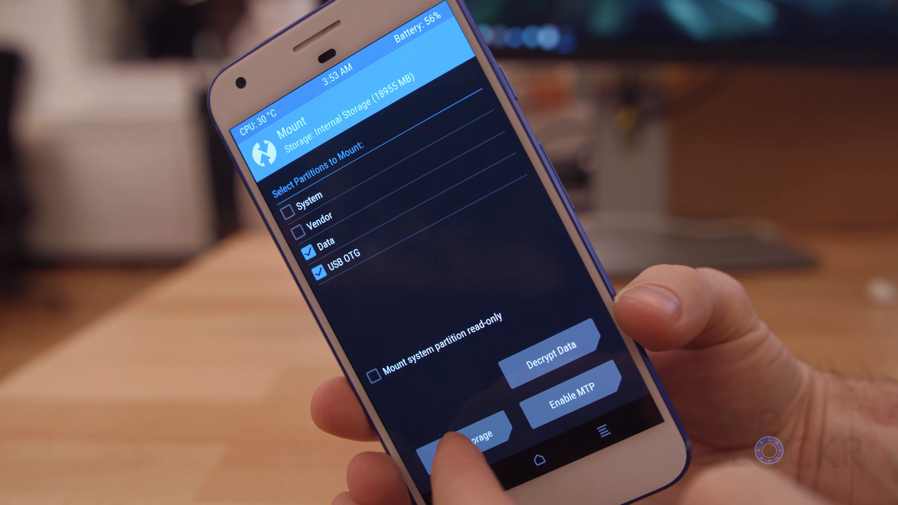
# Step: Select USB OTG storage, flash the SuperSU zip successfully, and reboot to system
pyautogui.click(465, 433)
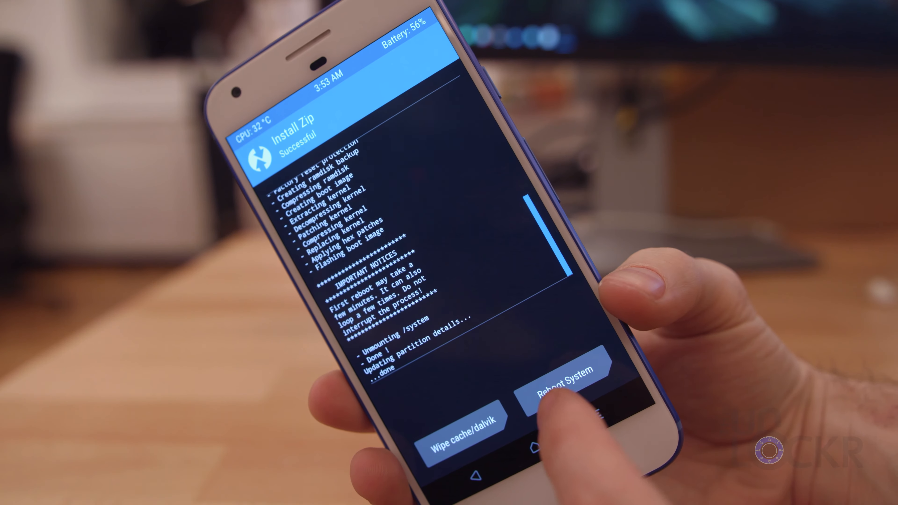
pyautogui.click(564, 379)
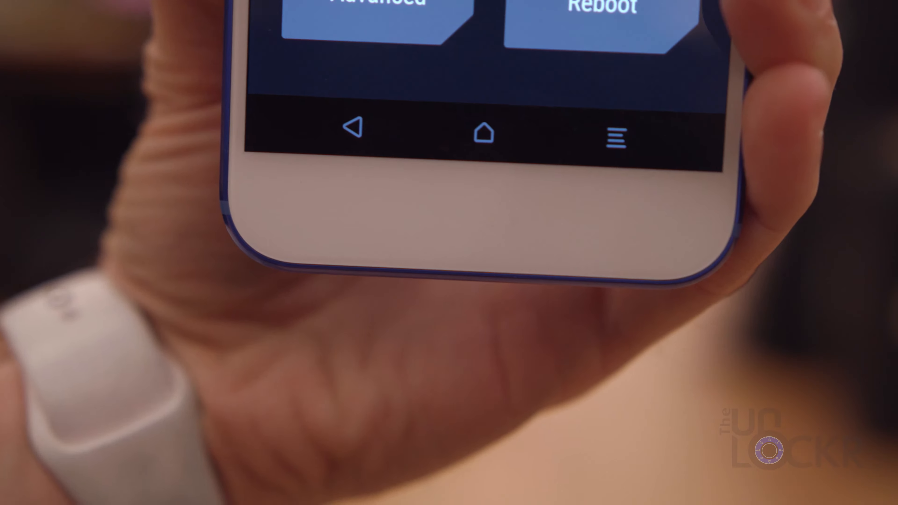